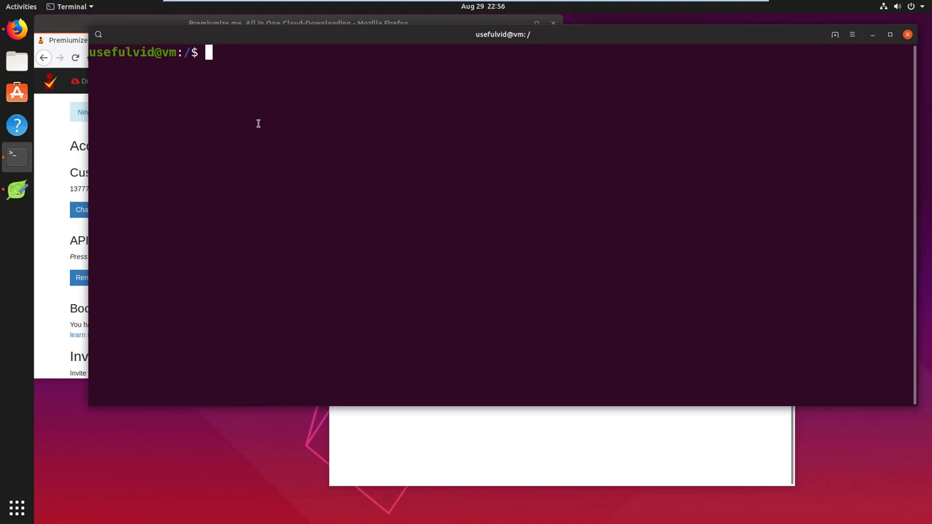
pyautogui.moveTo(133, 79)
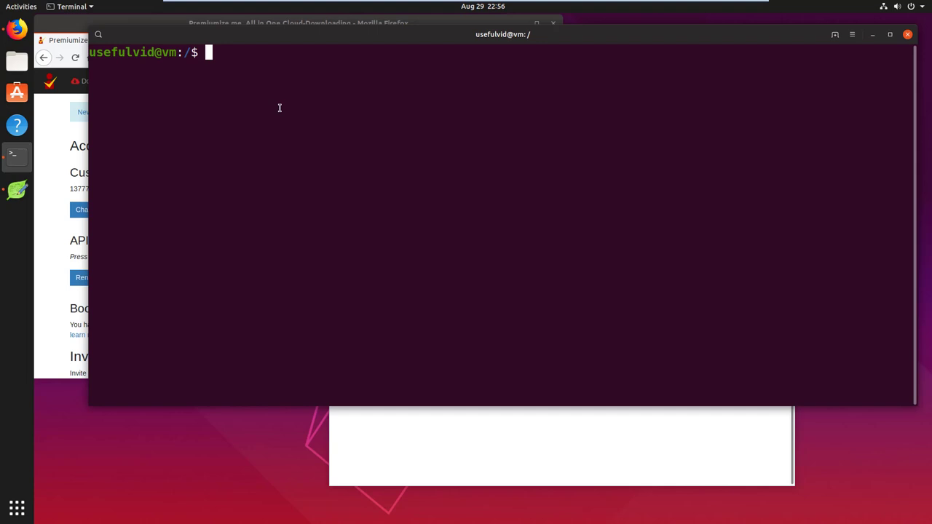
pyautogui.moveTo(422, 410)
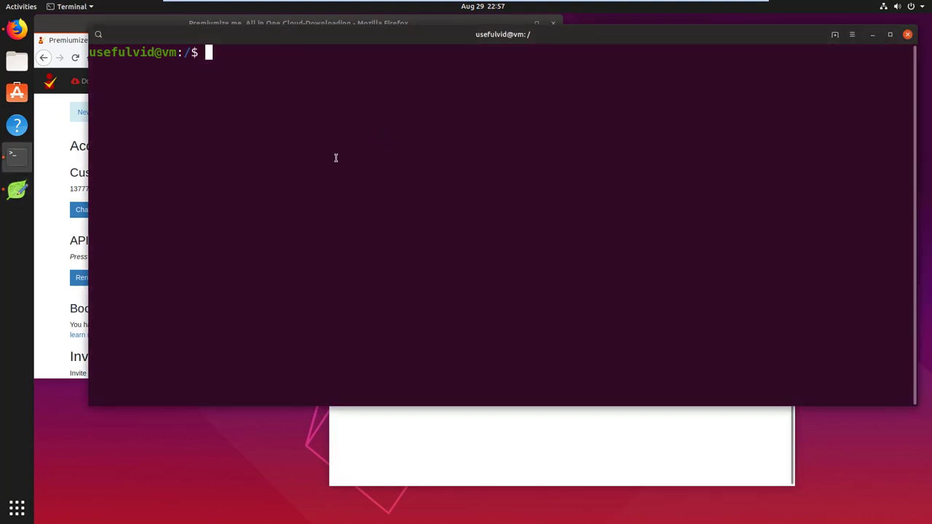
# Step: Install the davfs2 package with sudo apt-get install davfs2
pyautogui.write('sudo apt-')
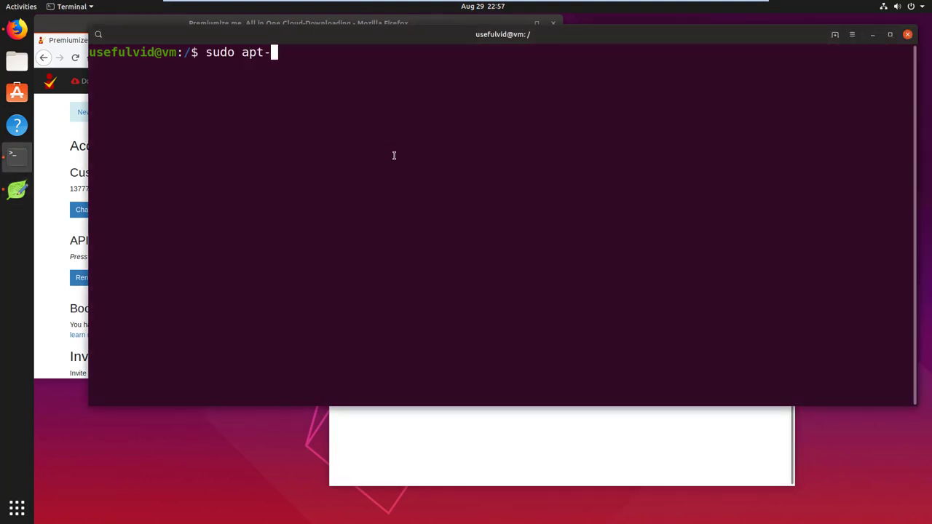
pyautogui.write('get insatll')
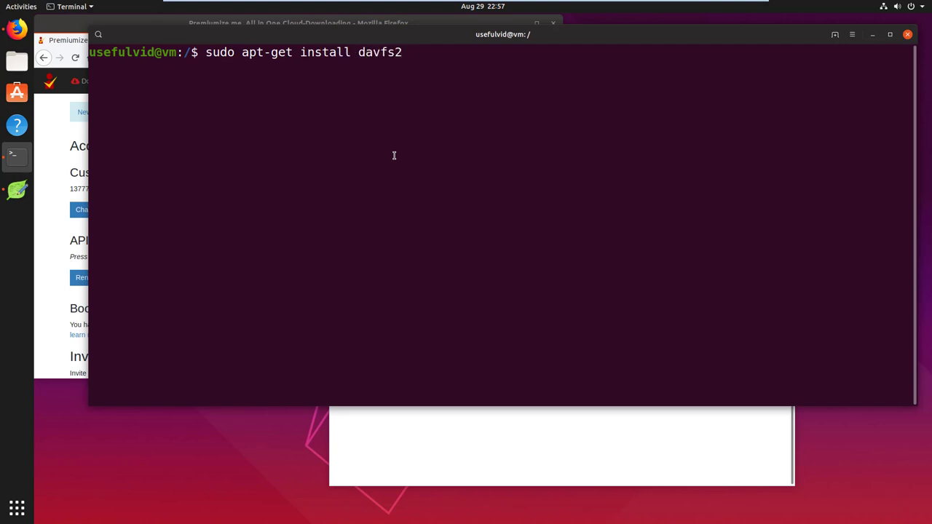
pyautogui.press('Return')
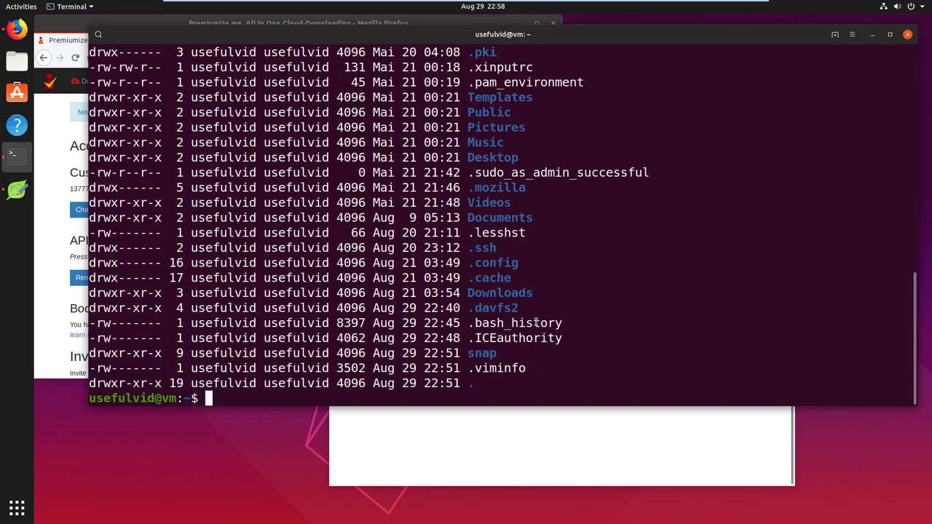
# Step: Enter the .davfs2 folder, list its contents, and edit the secrets file in vi
pyautogui.write('cd .ds')
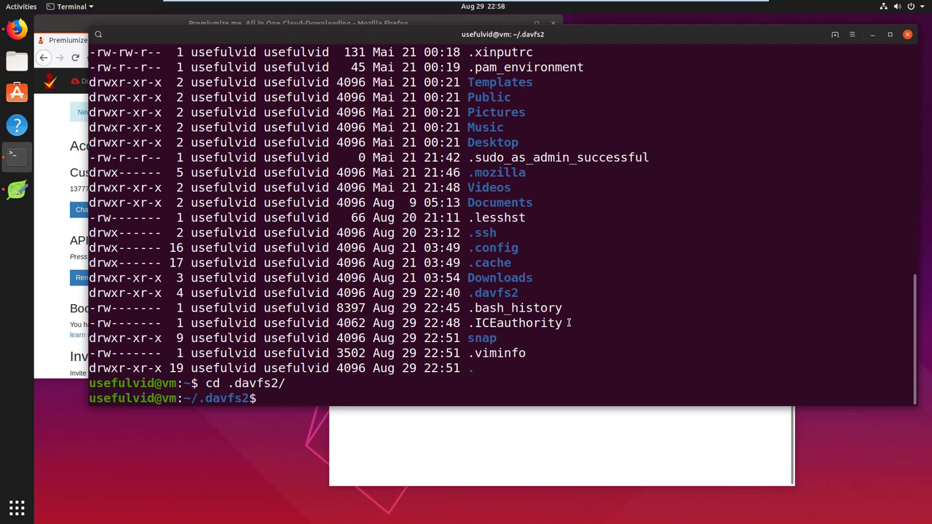
pyautogui.write('ls -ltra')
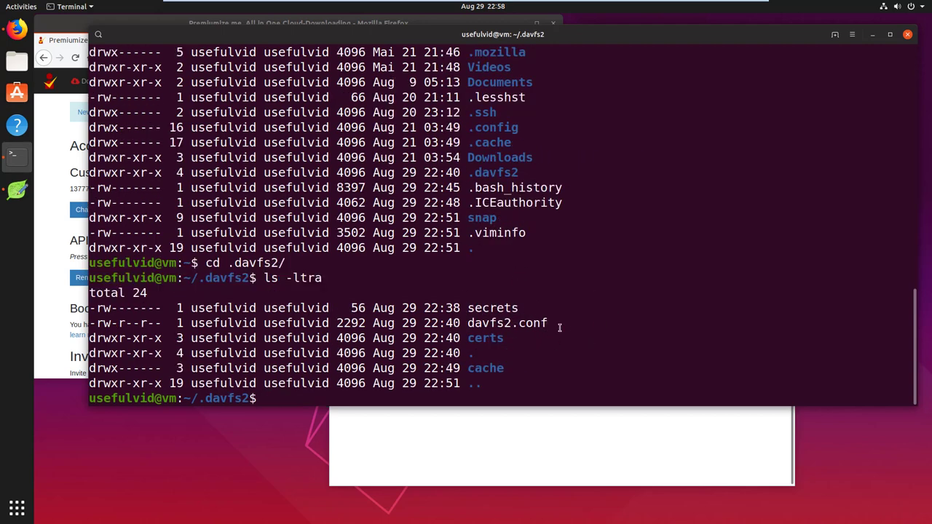
pyautogui.moveTo(560, 323)
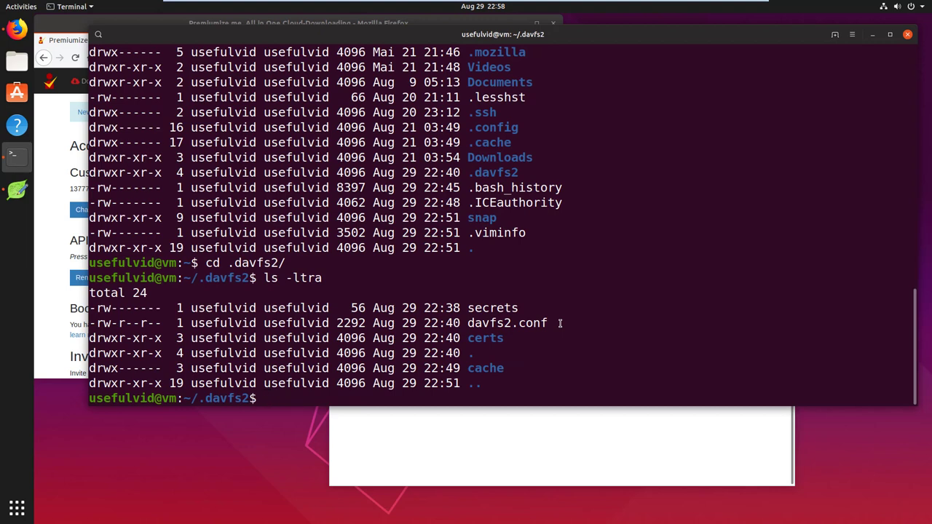
pyautogui.write('vi secrets')
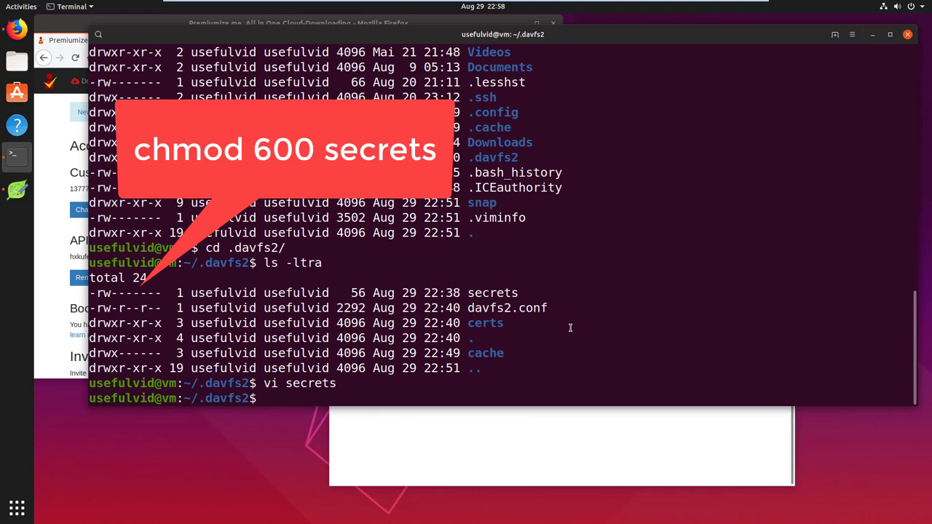
# Step: Open davfs2.conf in vi, search for 'red', and quit back to the shell
pyautogui.write('vi')
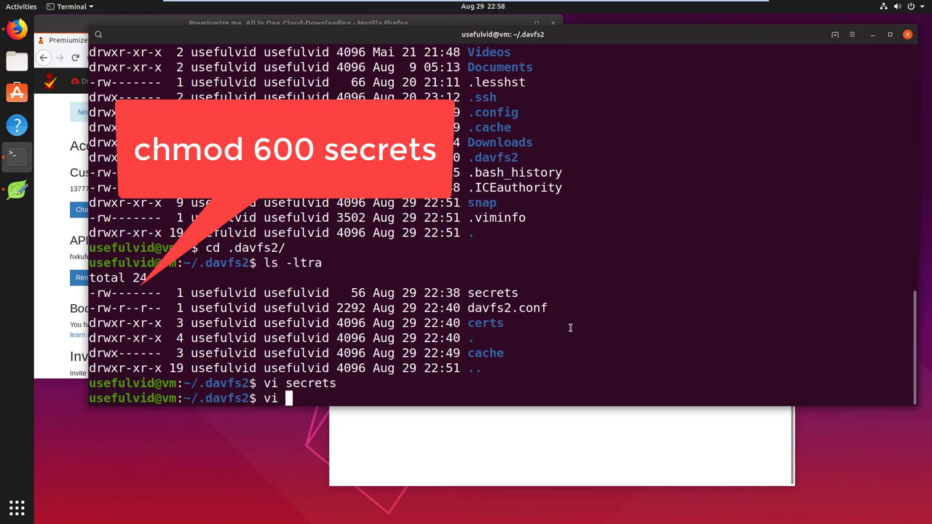
pyautogui.write('davfs2.conf')
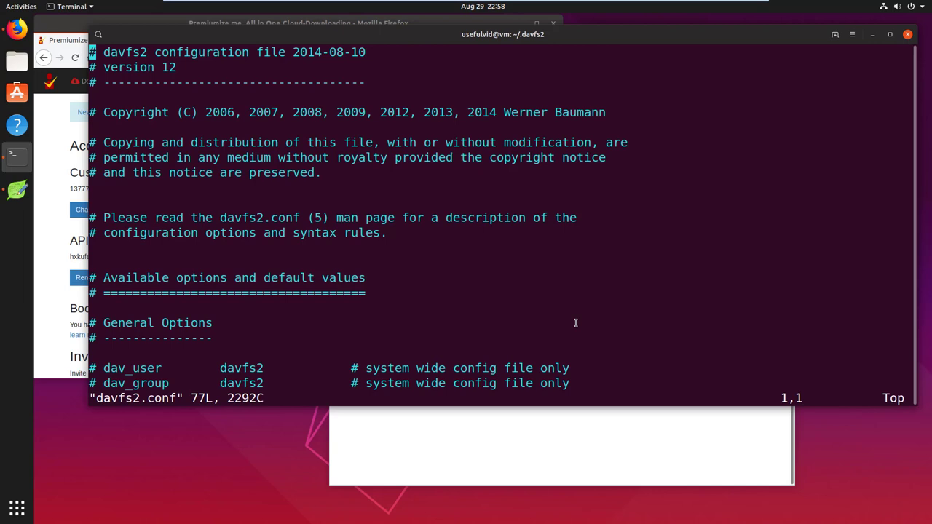
pyautogui.write('/r')
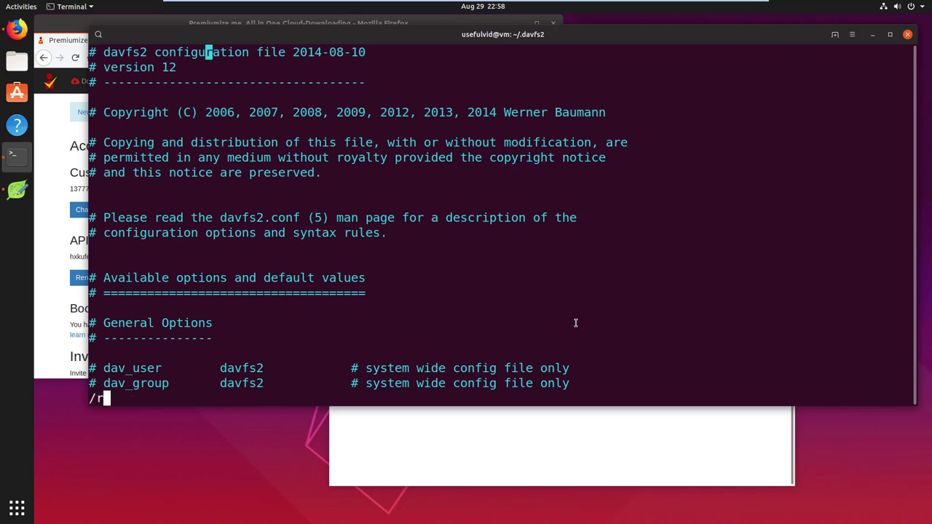
pyautogui.write('d')
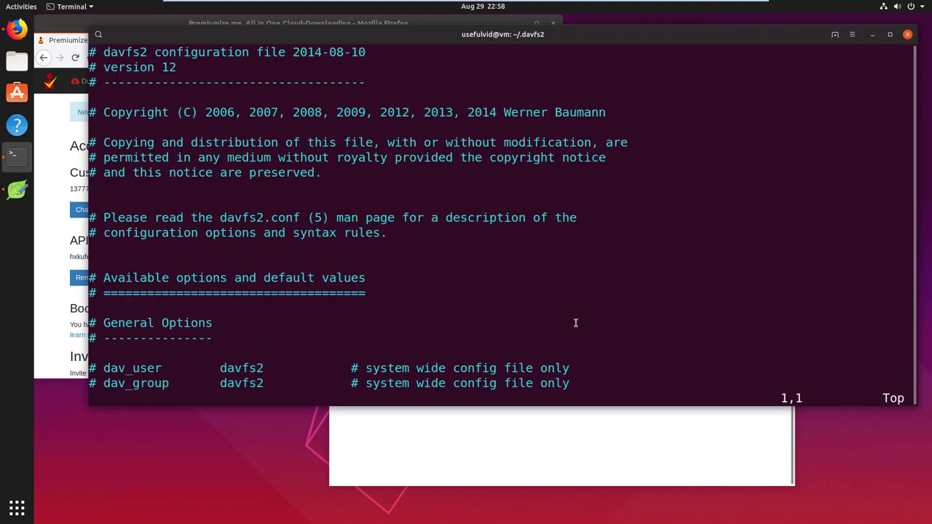
pyautogui.write('/red')
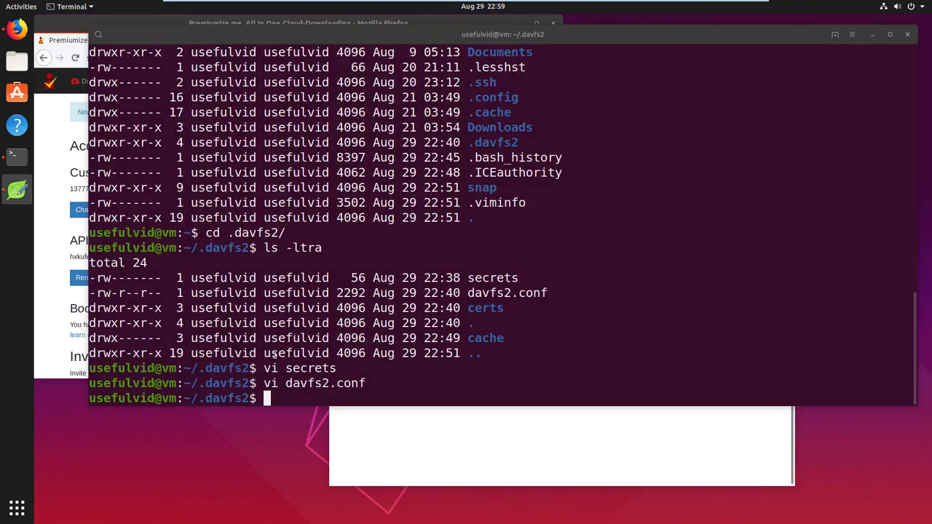
# Step: Add user usefulvid to the davfs2 group and start the sudo vi /etc/fstab command
pyautogui.write('sudo usermod -a usefulvid -G davfs2')
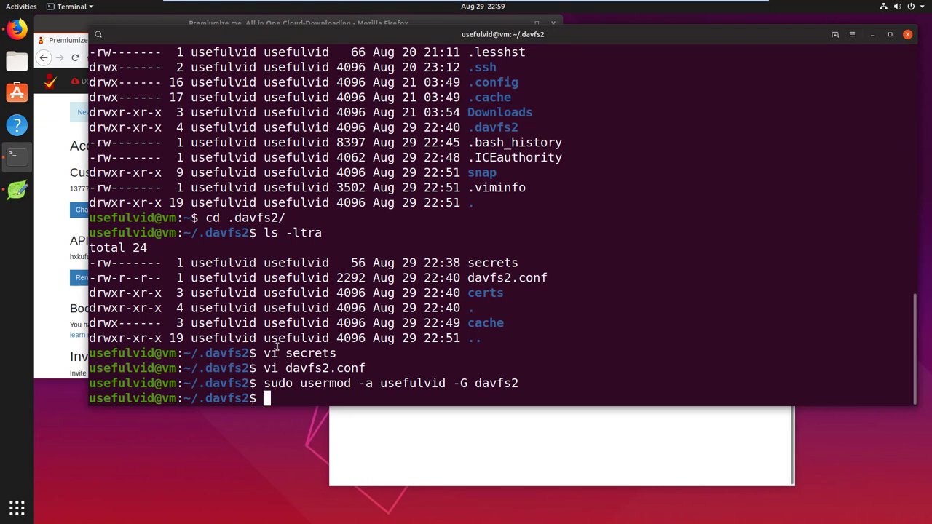
pyautogui.write('sudo vi /etc/fstab')
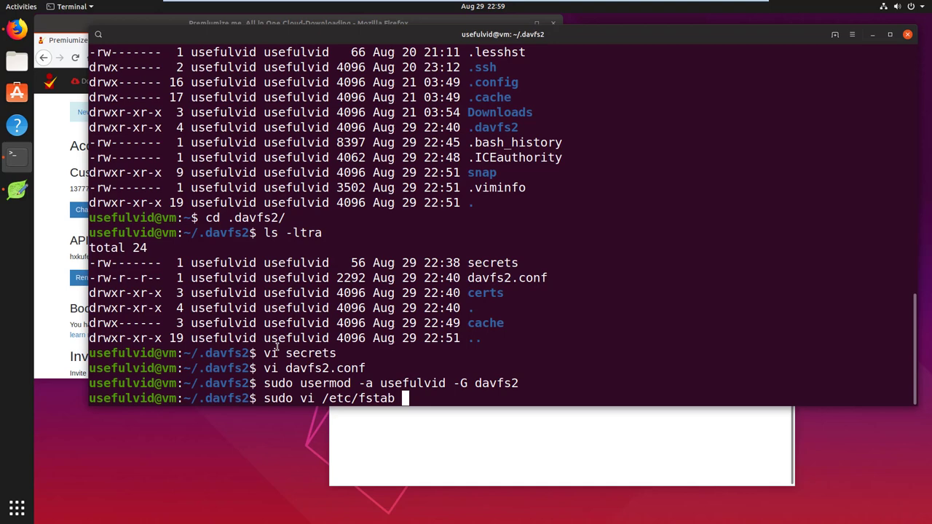
# Step: Add the Premiumize davfs mount line for /mnt/Premiumize to /etc/fstab
pyautogui.press('Return')
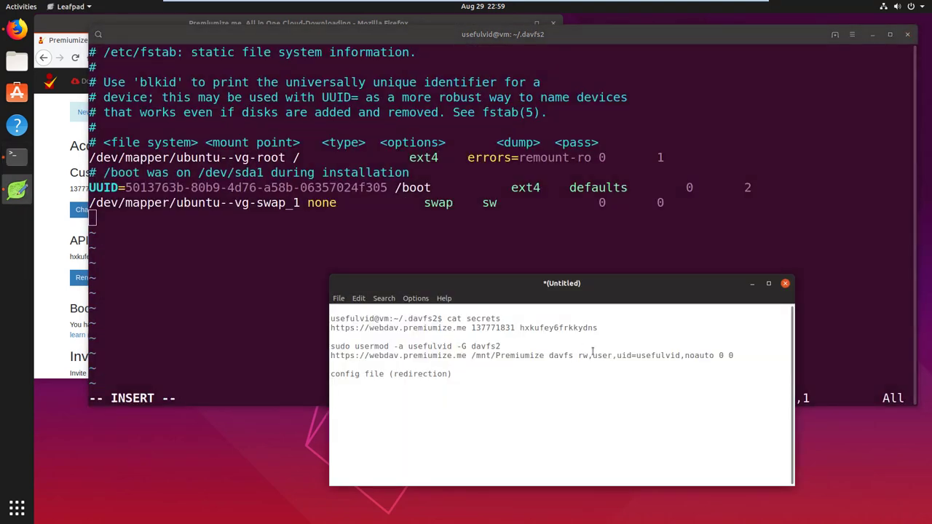
pyautogui.moveTo(386, 355); pyautogui.dragTo(733, 355)
pyautogui.write('mount /')
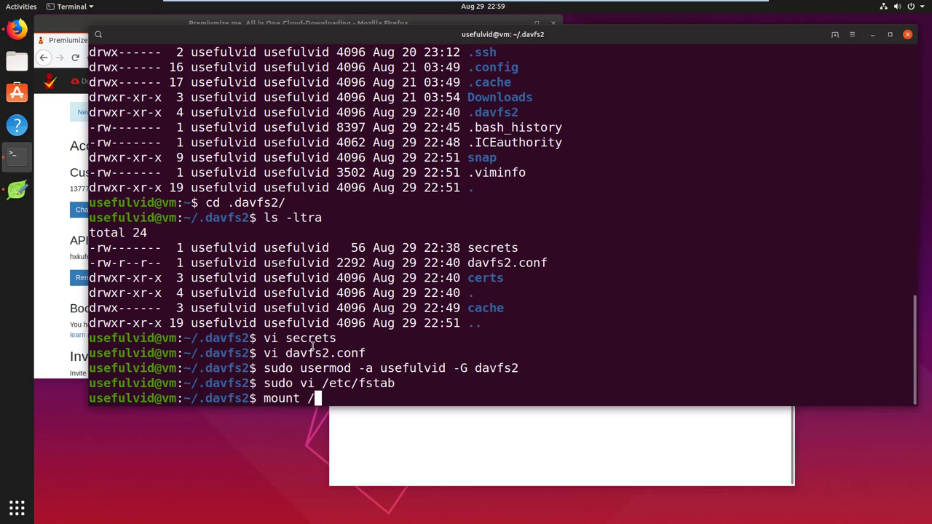
# Step: Mount /mnt/Premiumize, confirm it with df -h | grep Pre, and browse to its Movies folder
pyautogui.write('mnt/Premiumize/')
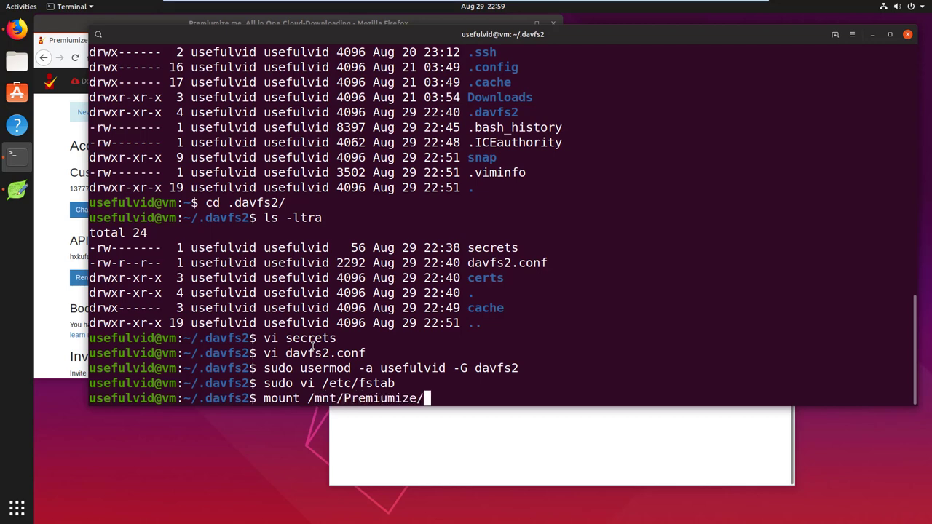
pyautogui.write('df')
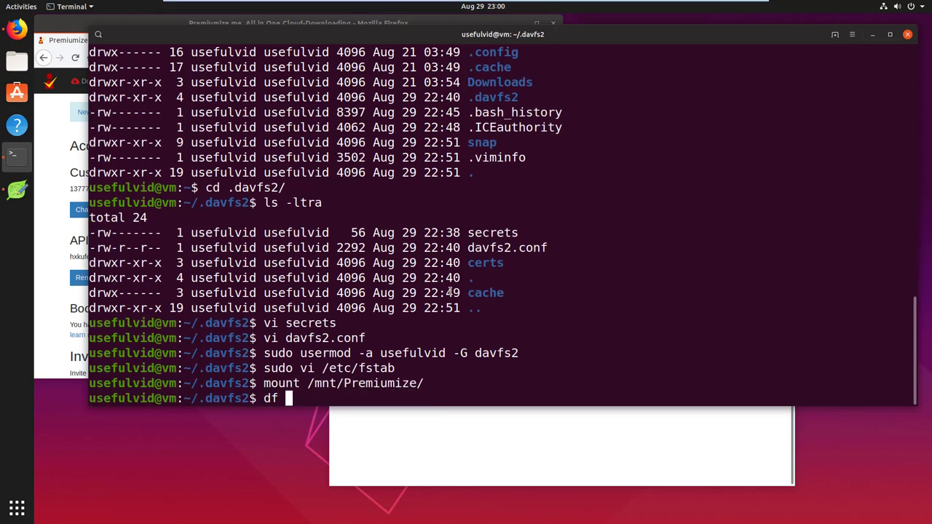
pyautogui.write('-h | grep Pre')
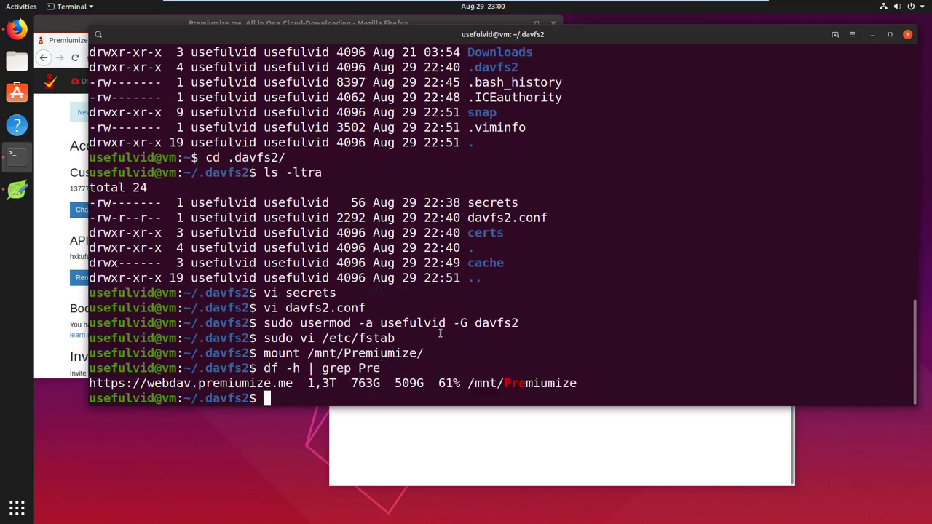
pyautogui.write('cd /mnt/Premiumize/')
pyautogui.write('ls -ltra')
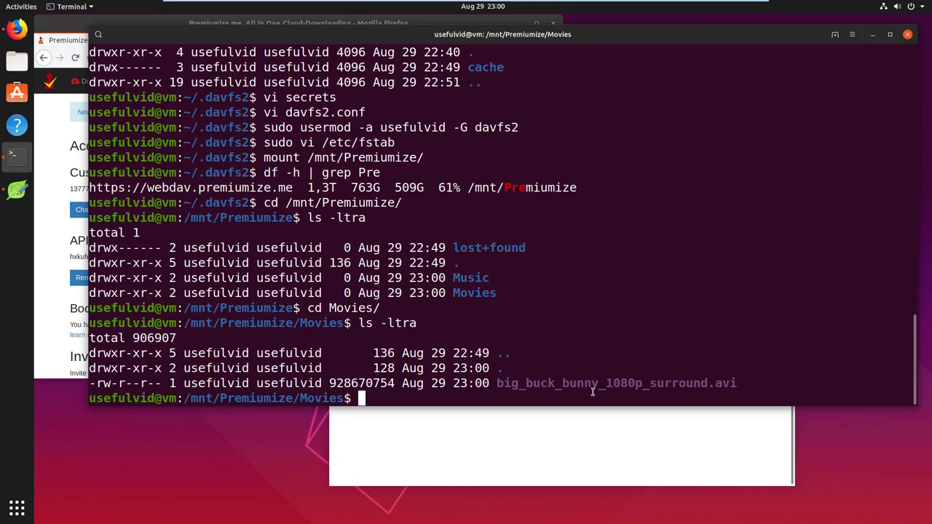
# Step: Copy big_buck_bunny_1080p_surround.avi to /home/usefulvid/Desktop/ with cp -rp
pyautogui.write('cp -rp')
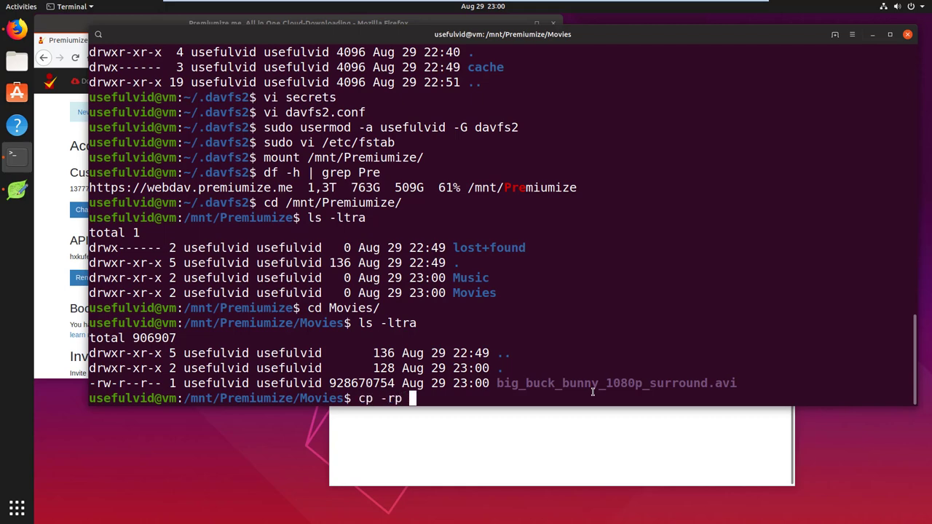
pyautogui.write('big_buck_bunny_1080p_surround.avi /home/usefulvid/Desktop/')
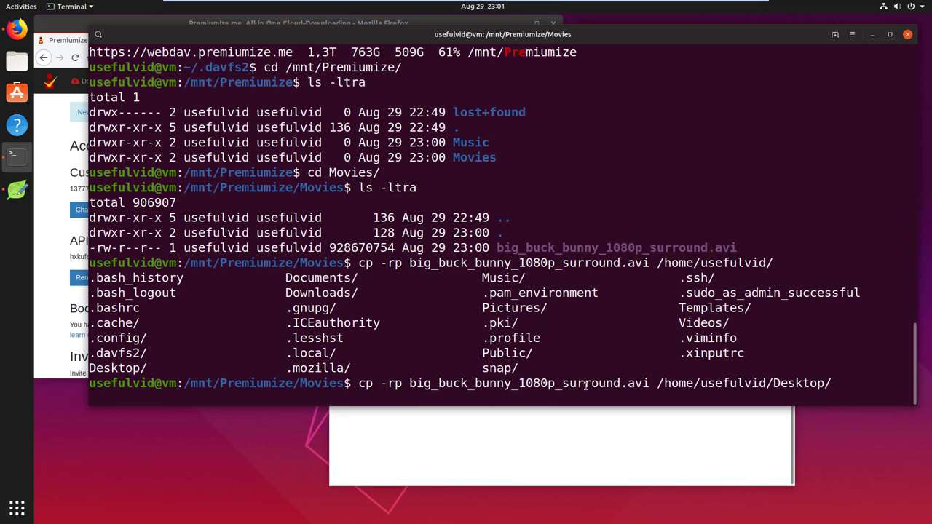
pyautogui.press('Return')
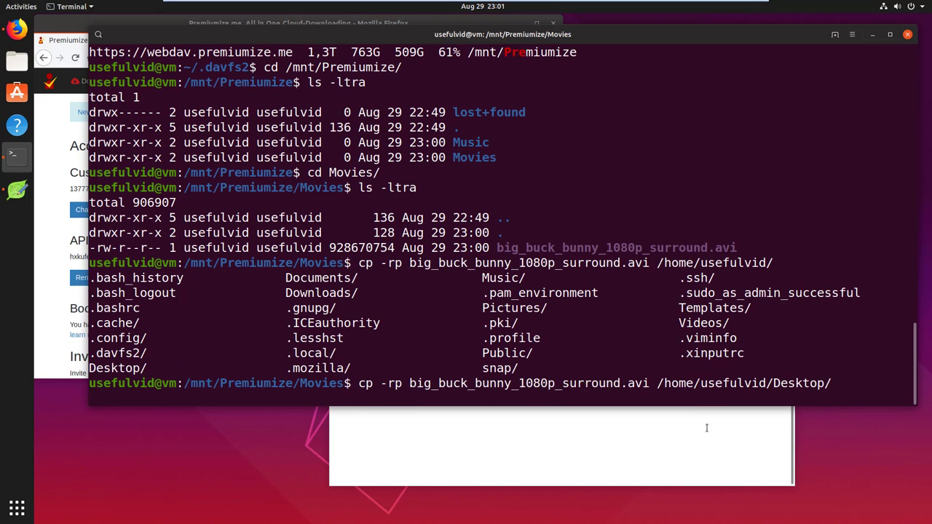
pyautogui.press('Return')
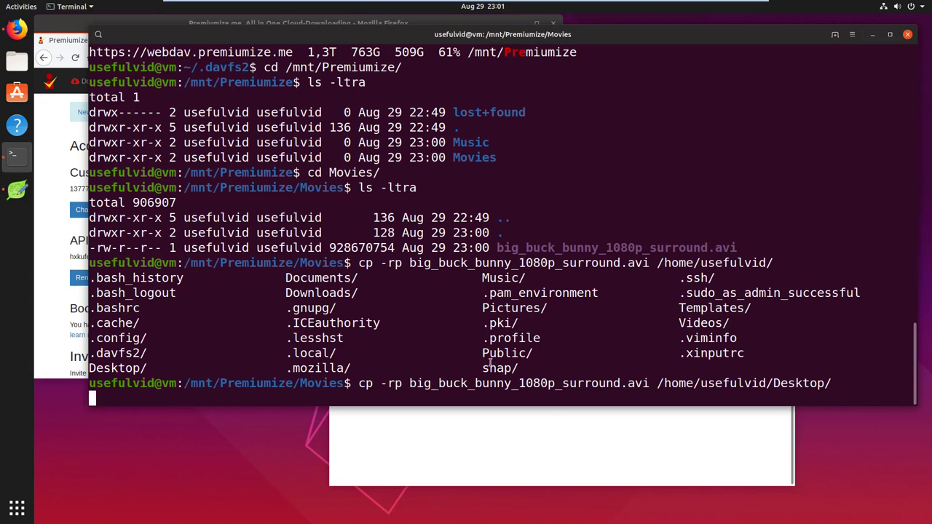
pyautogui.moveTo(475, 433)
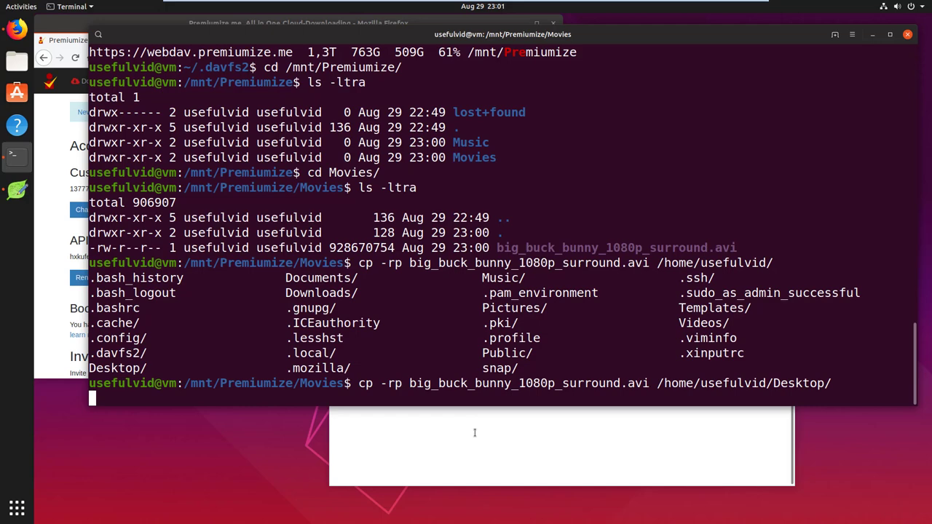